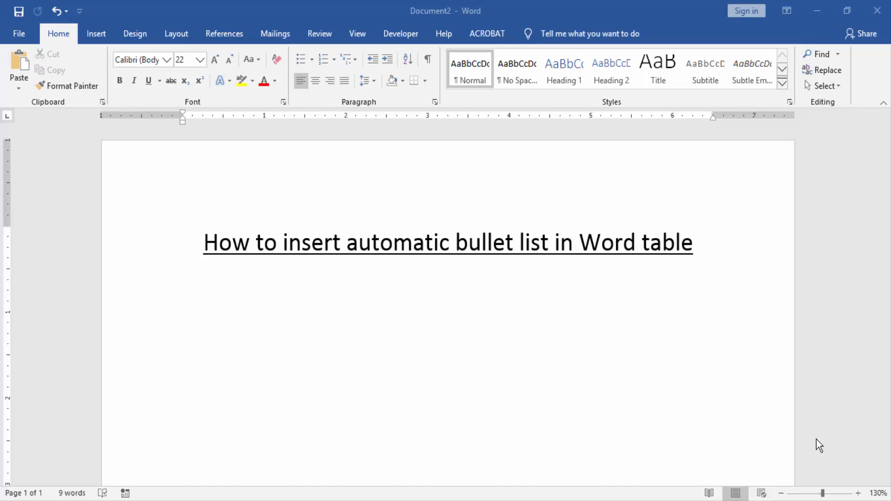
mouse_move(575, 418)
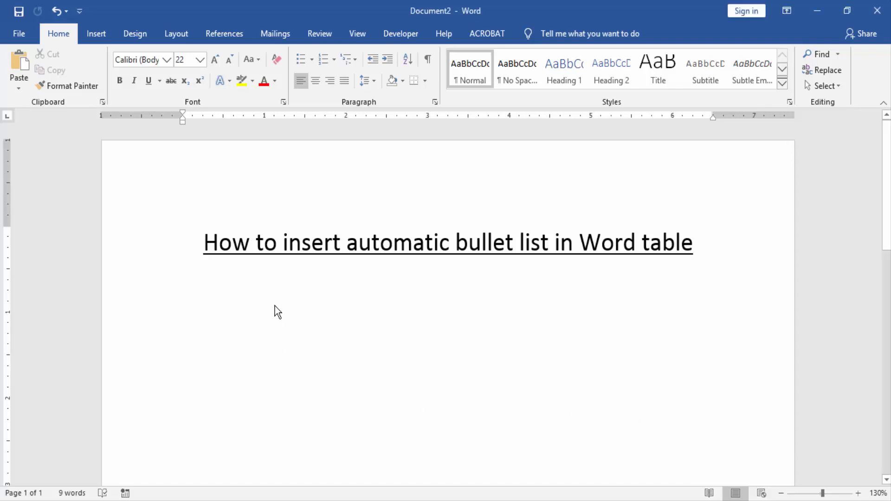
- Insert an empty 6-column, 5-row table below the title via Insert > Table
click(96, 33)
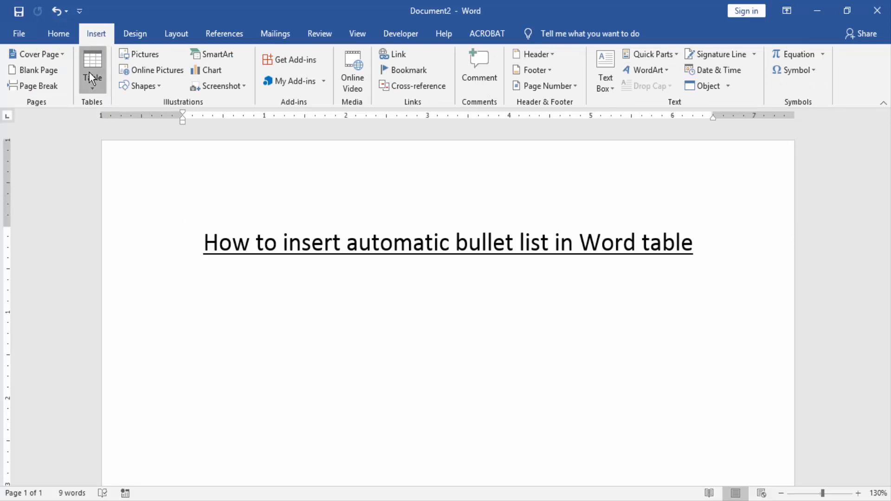
click(92, 68)
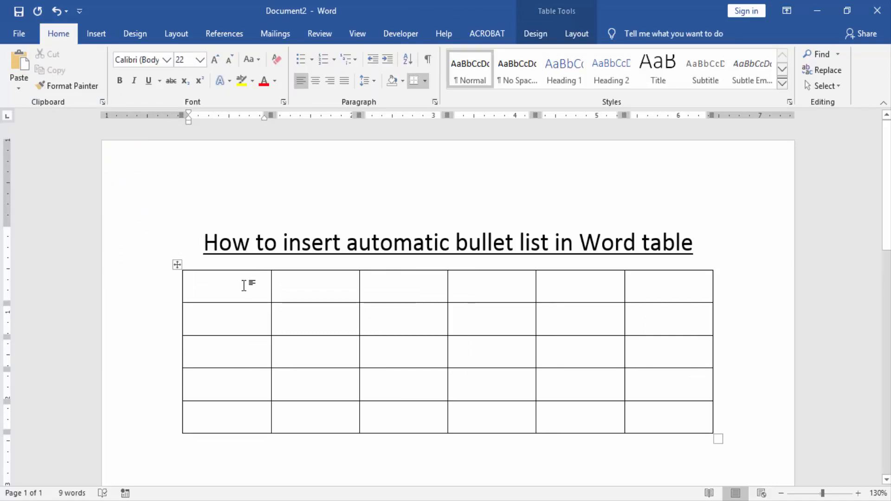
- Select the first column's five cells and apply the slashed-circle bullet from the Bullet Library
drag(227, 286, 227, 385)
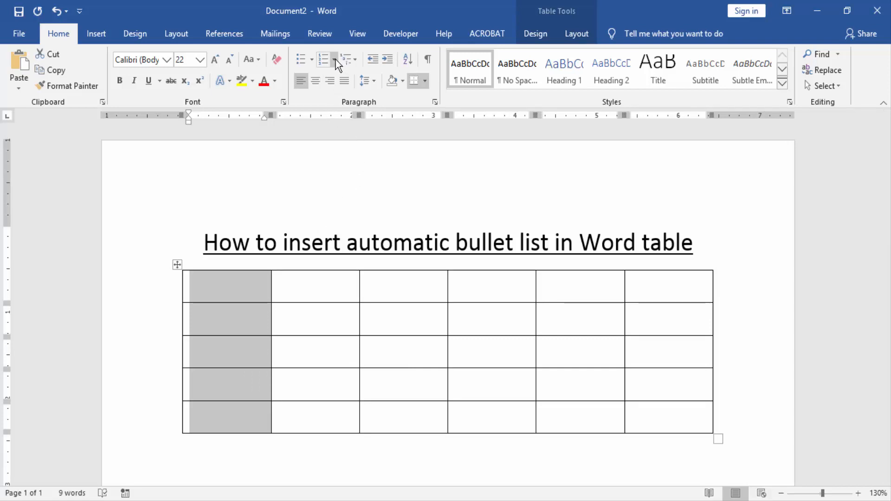
mouse_move(303, 60)
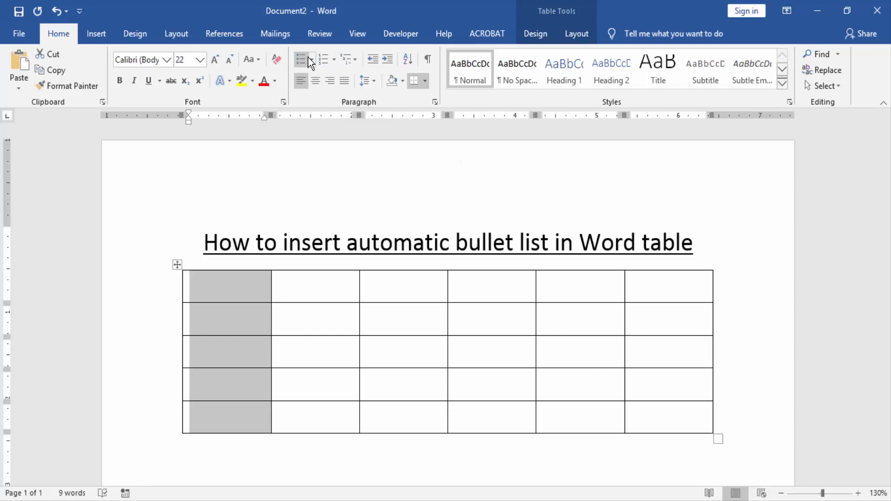
click(303, 60)
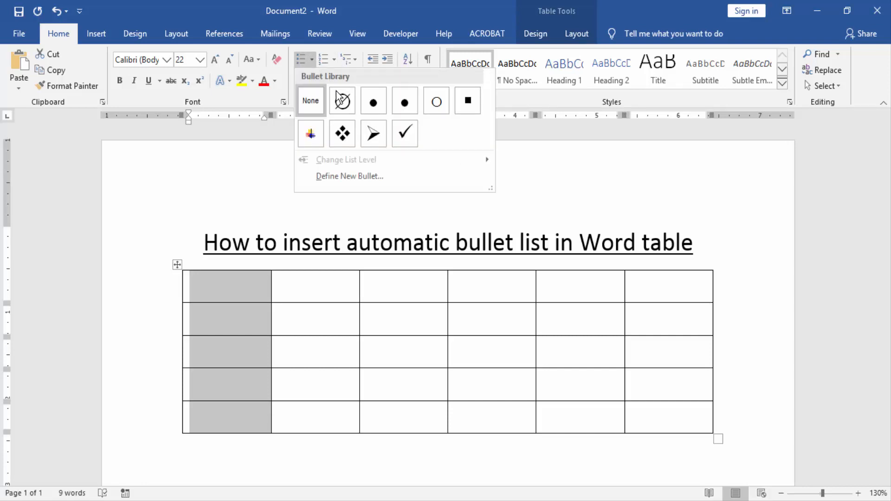
click(342, 100)
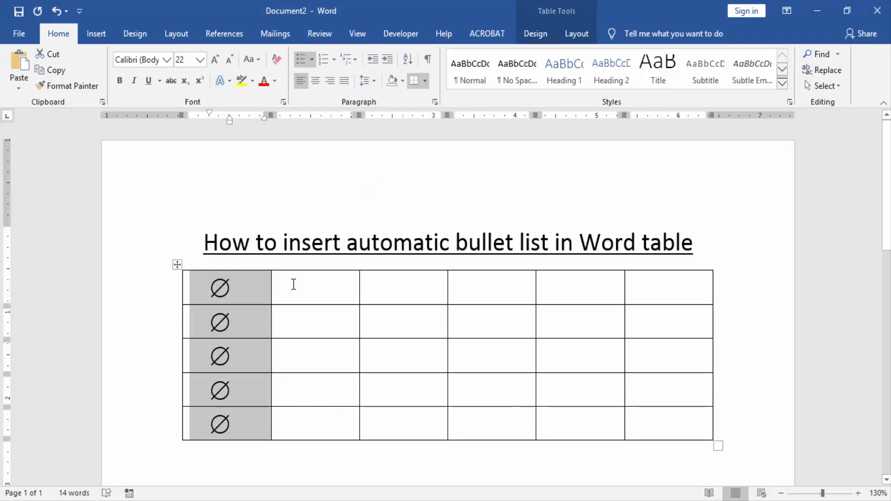
click(294, 286)
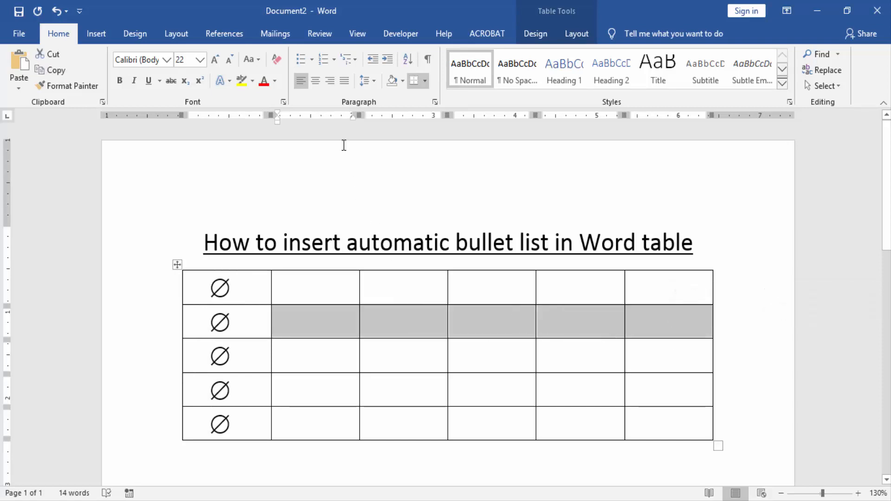
- Apply the arrow bullet to the second row's cells in columns 2 through 6
click(301, 59)
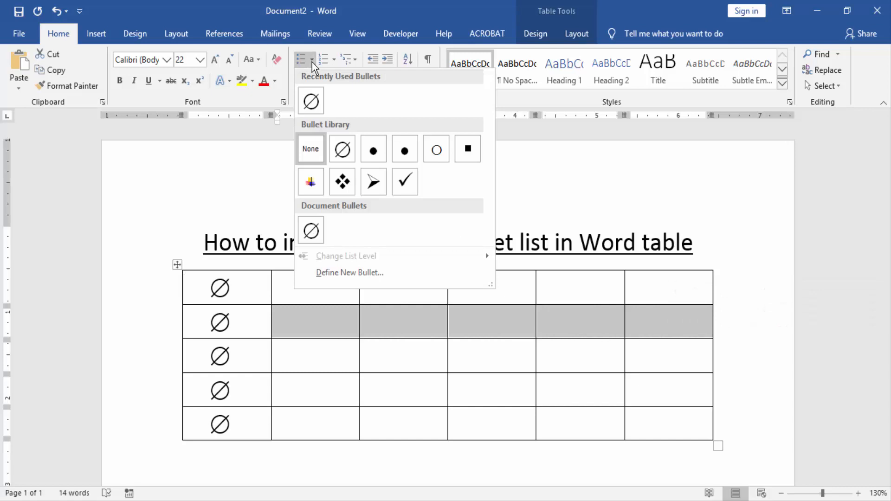
click(373, 182)
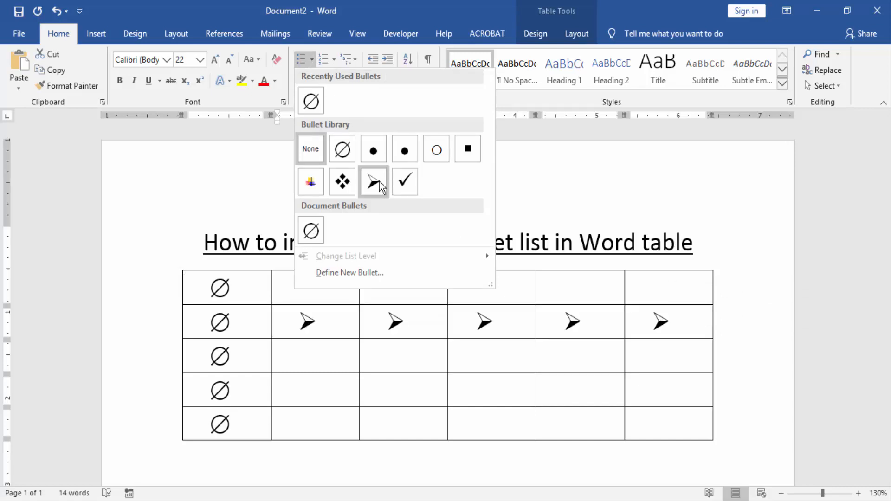